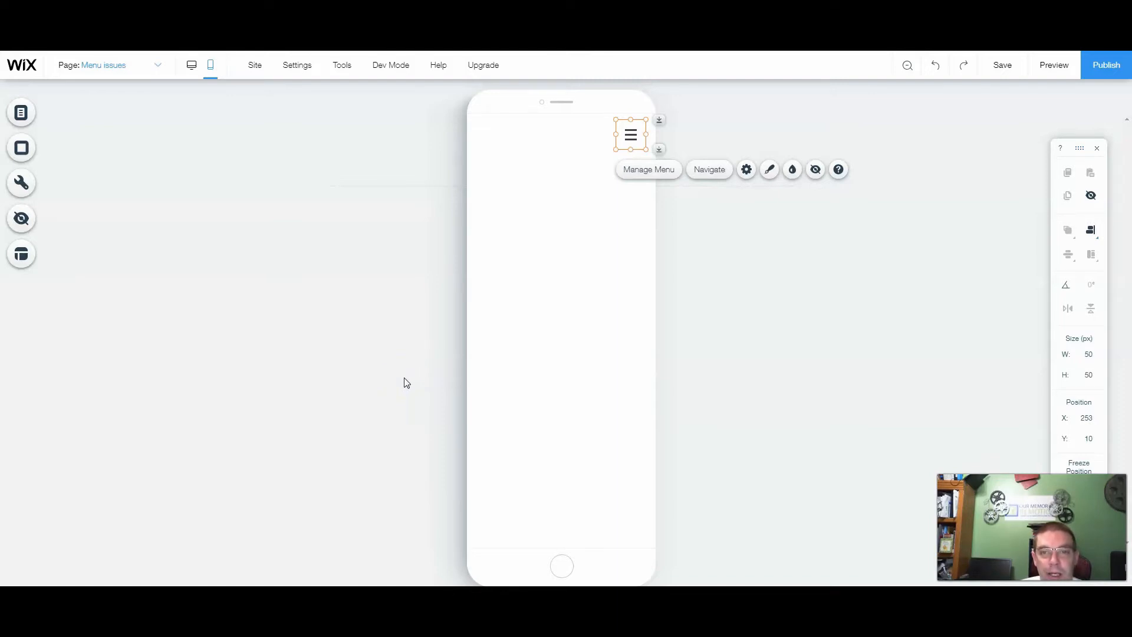
Hide the hamburger menu from the mobile header via its toolbar Hide icon
{"action": "left_click", "coordinate": [1001, 65]}
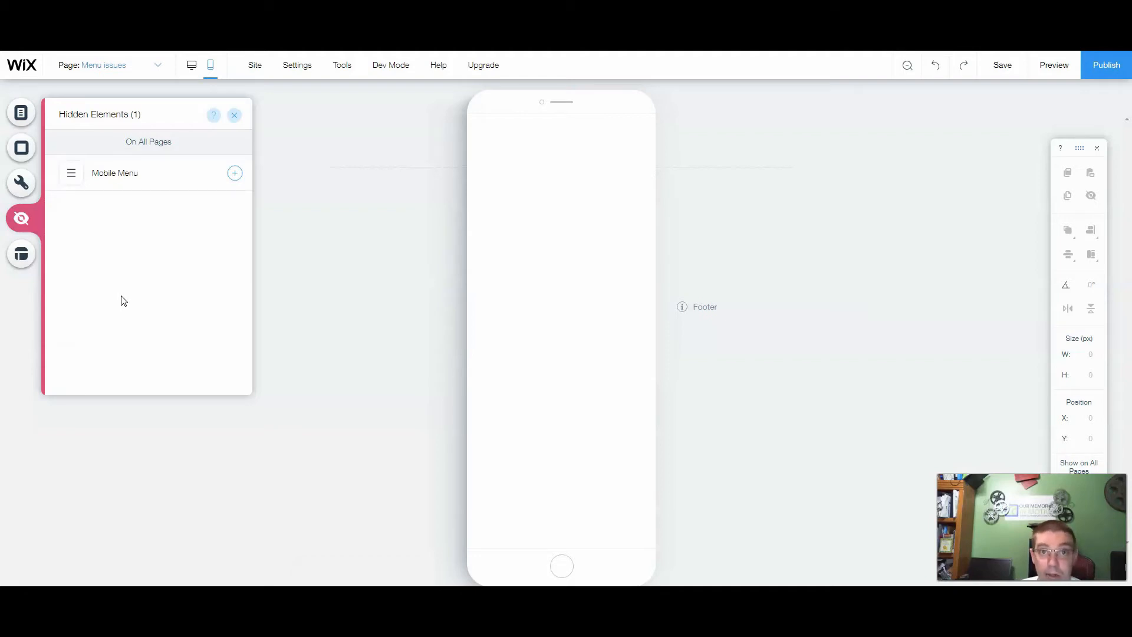
{"action": "mouse_move", "coordinate": [123, 177]}
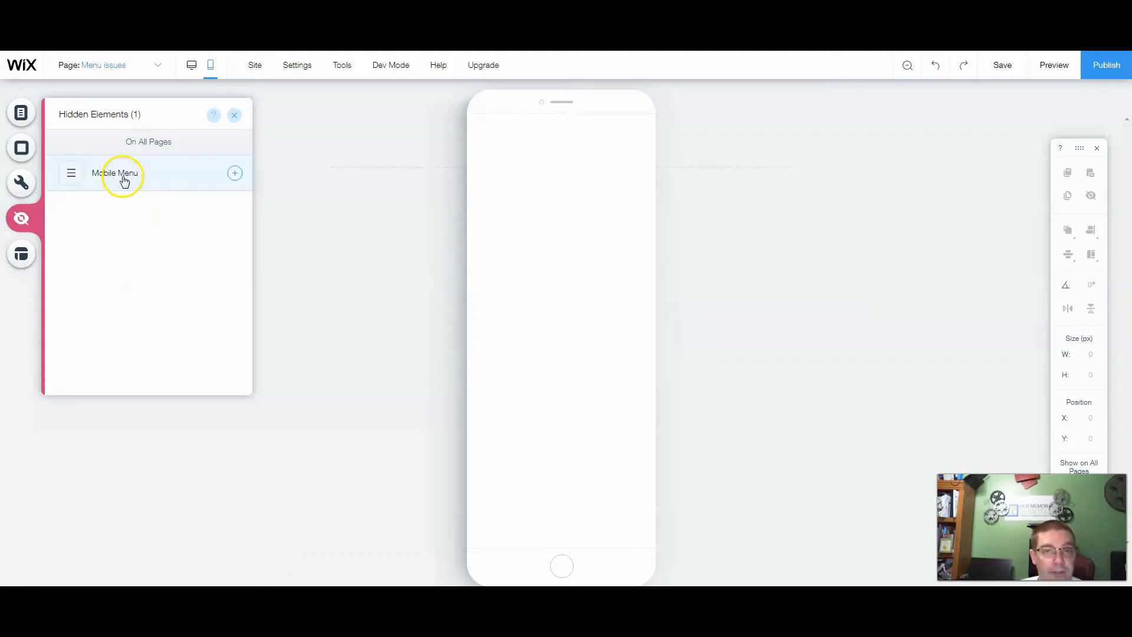
Show the Mobile Menu again from the Hidden Elements panel
{"action": "left_click", "coordinate": [233, 173]}
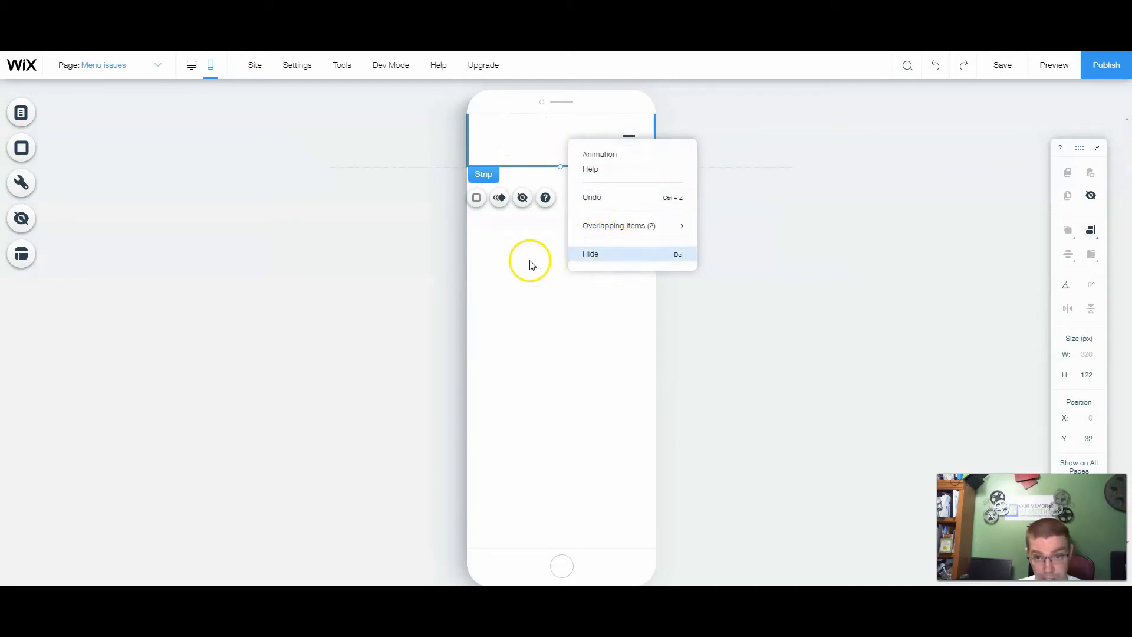
Adjust the header strip's overlapping items so the menu icon sits above it
{"action": "left_click", "coordinate": [589, 254]}
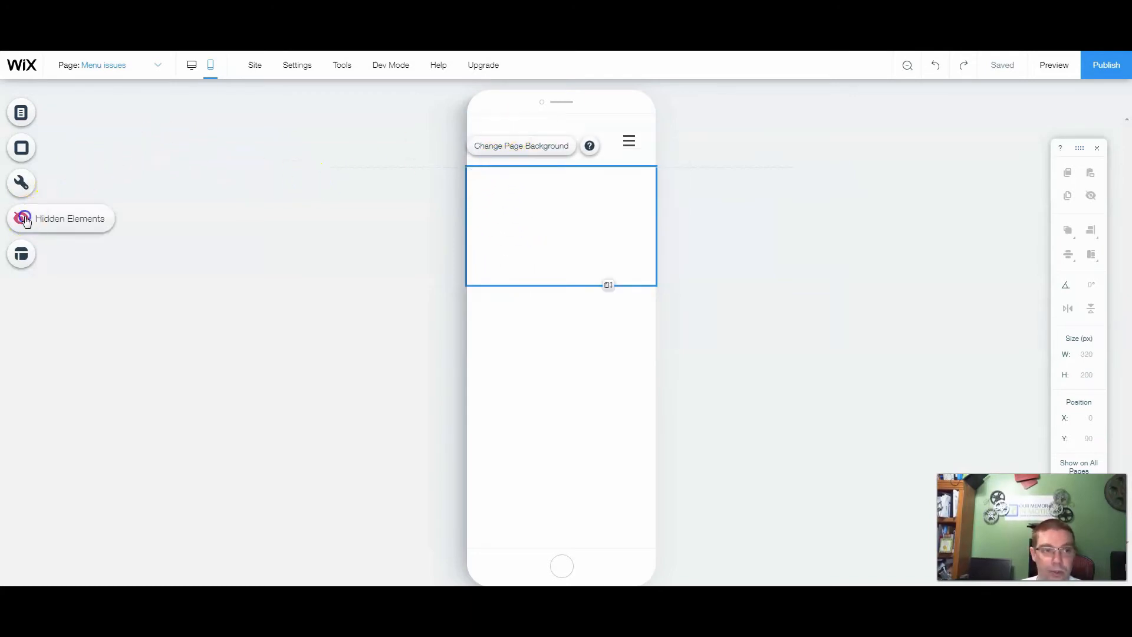
Confirm the Hidden Elements list is empty and select the header strip
{"action": "left_click", "coordinate": [20, 219]}
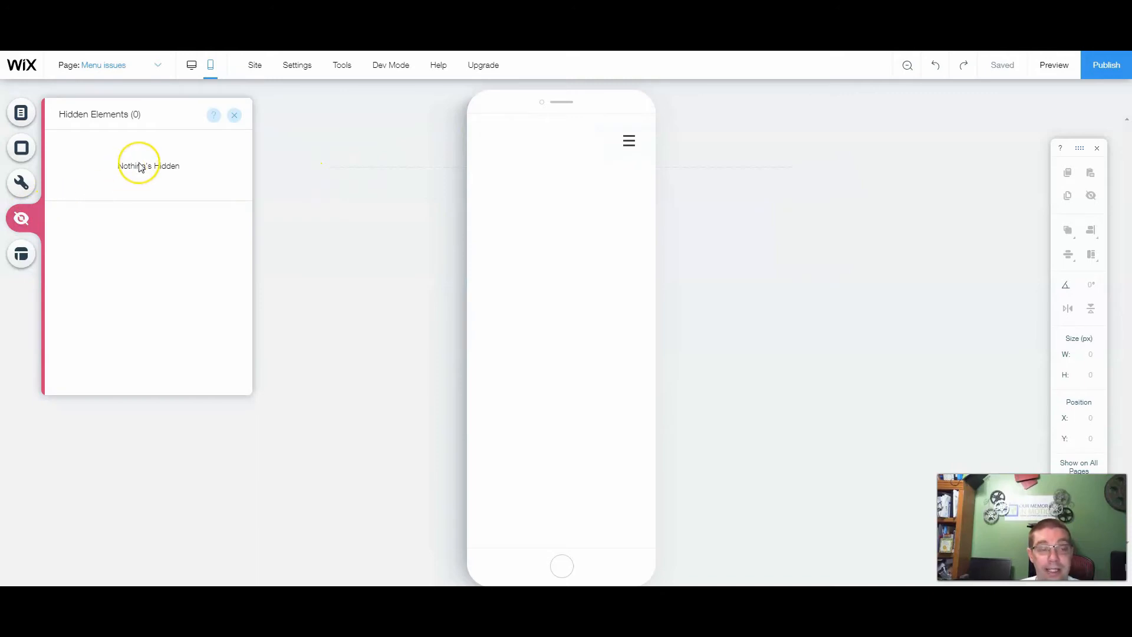
{"action": "mouse_move", "coordinate": [625, 115]}
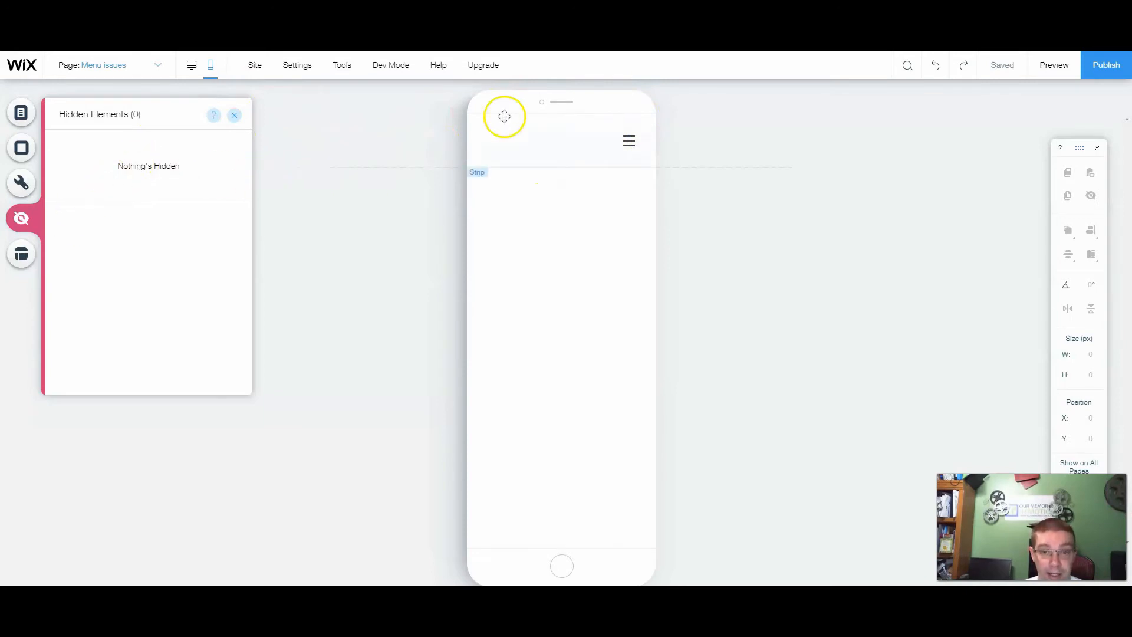
{"action": "left_click", "coordinate": [503, 117]}
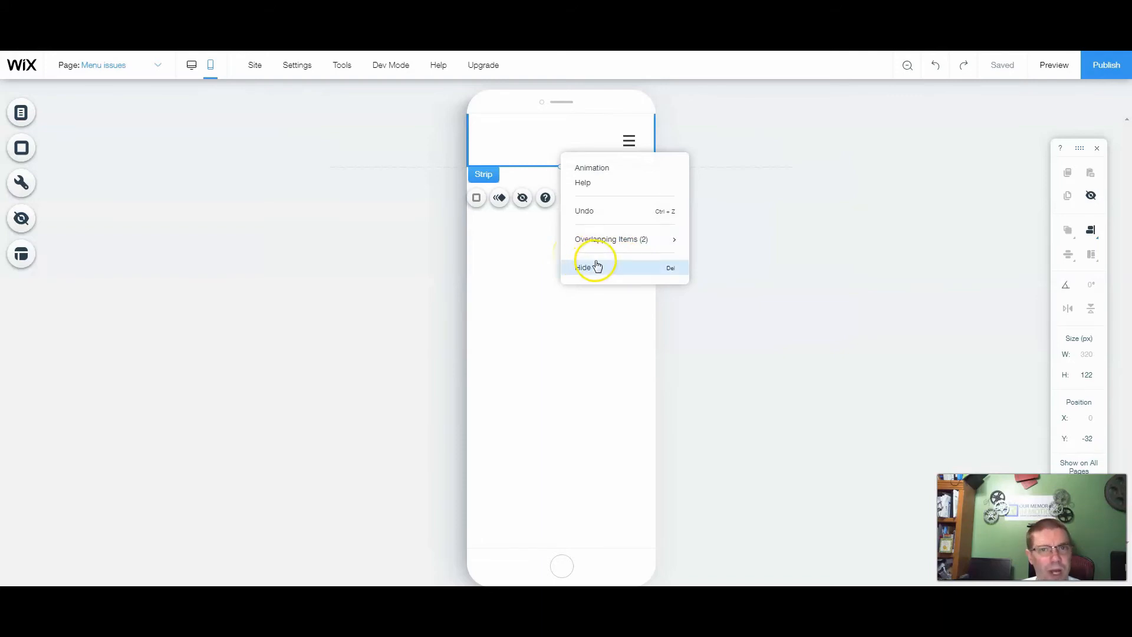
{"action": "mouse_move", "coordinate": [606, 259]}
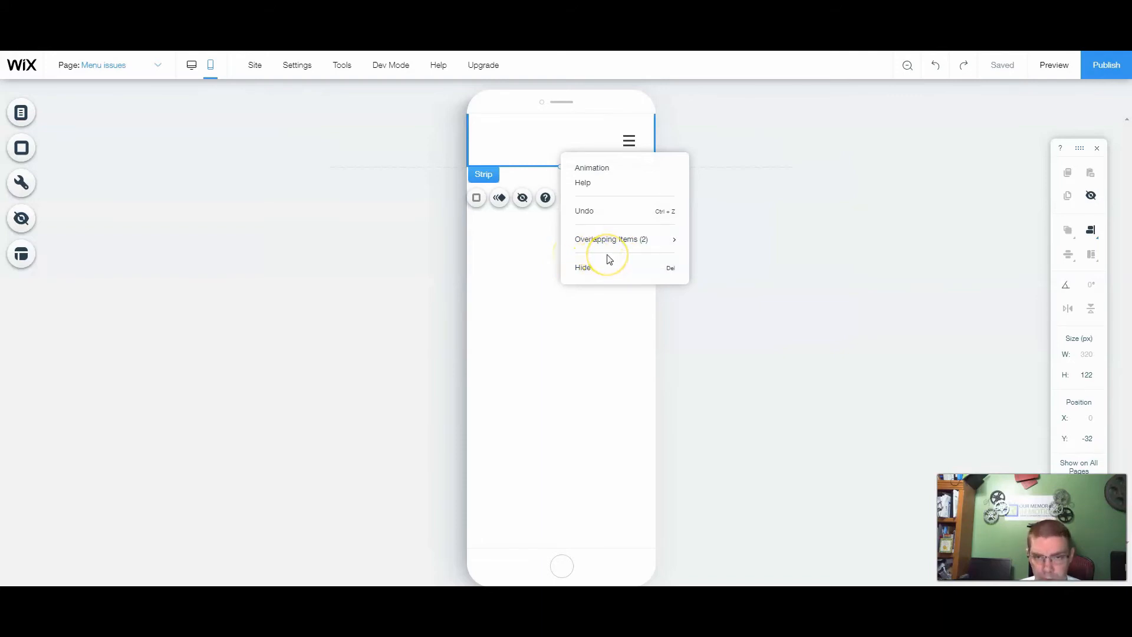
{"action": "mouse_move", "coordinate": [608, 268]}
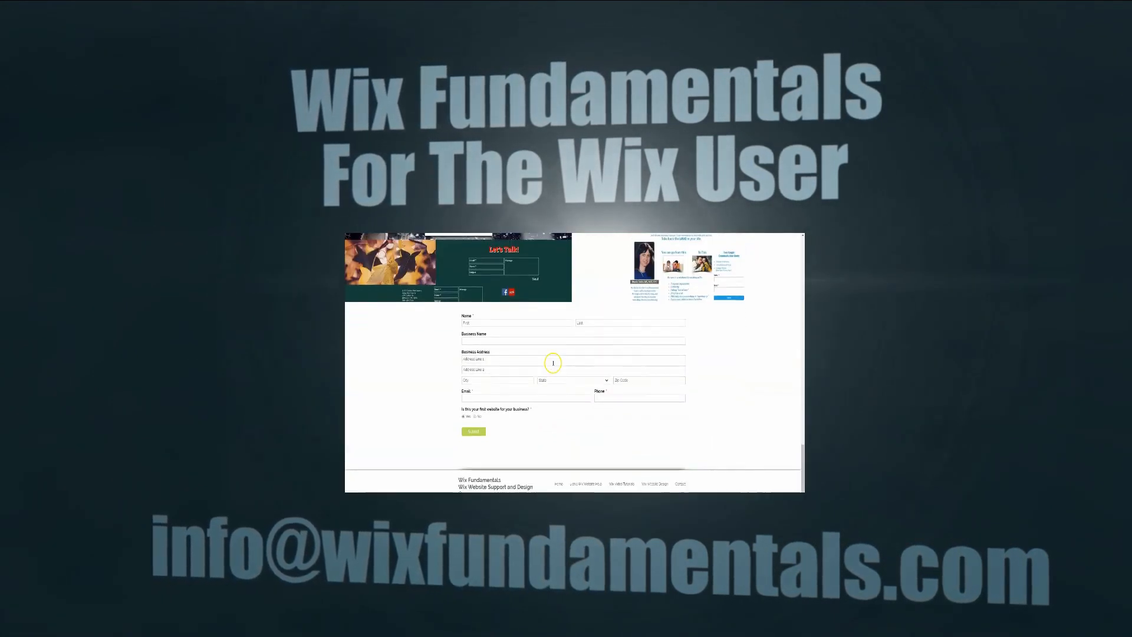
{"action": "scroll", "scroll_direction": "down", "scroll_amount": 3}
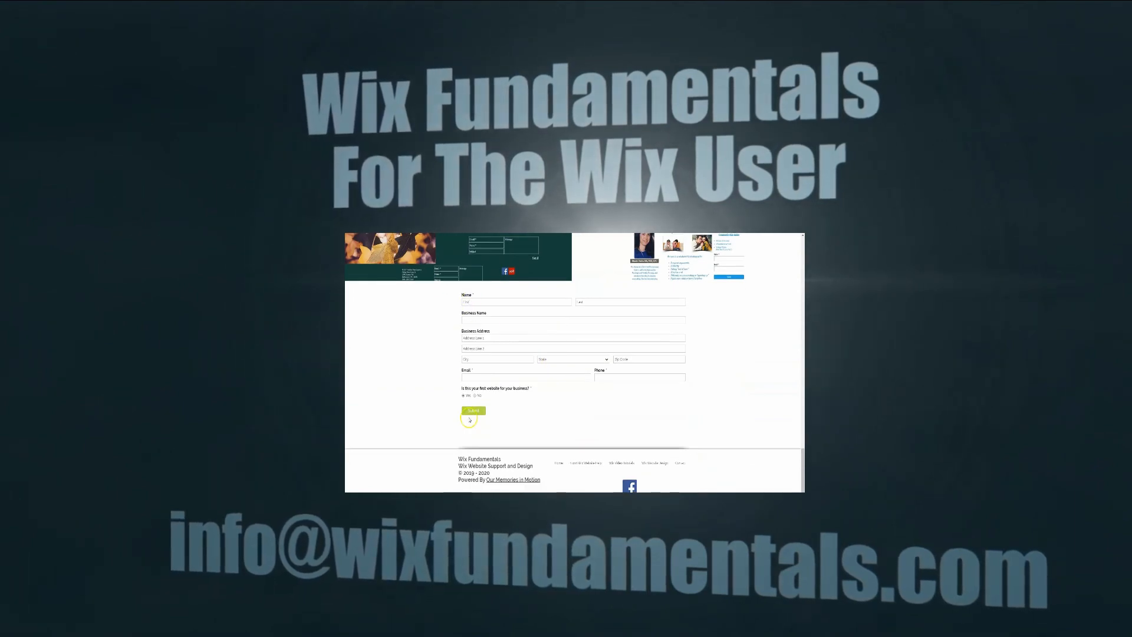